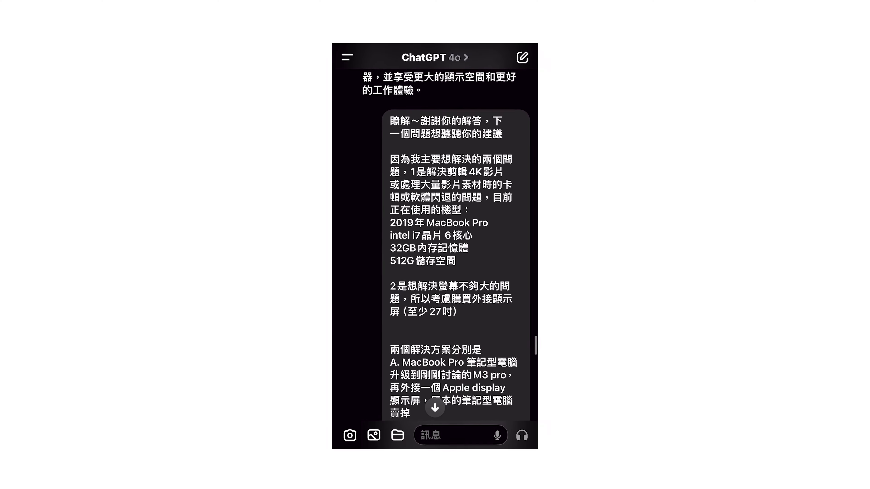
{"action": "scroll", "scroll_direction": "down", "scroll_amount": 3}
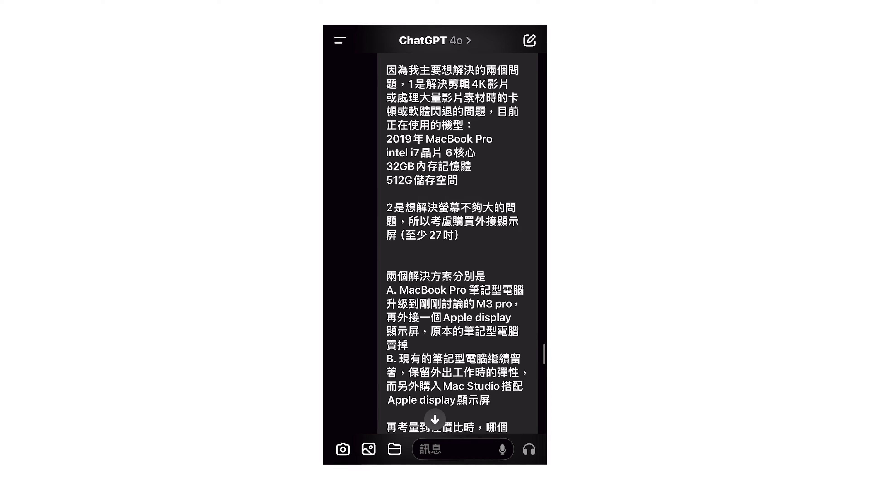